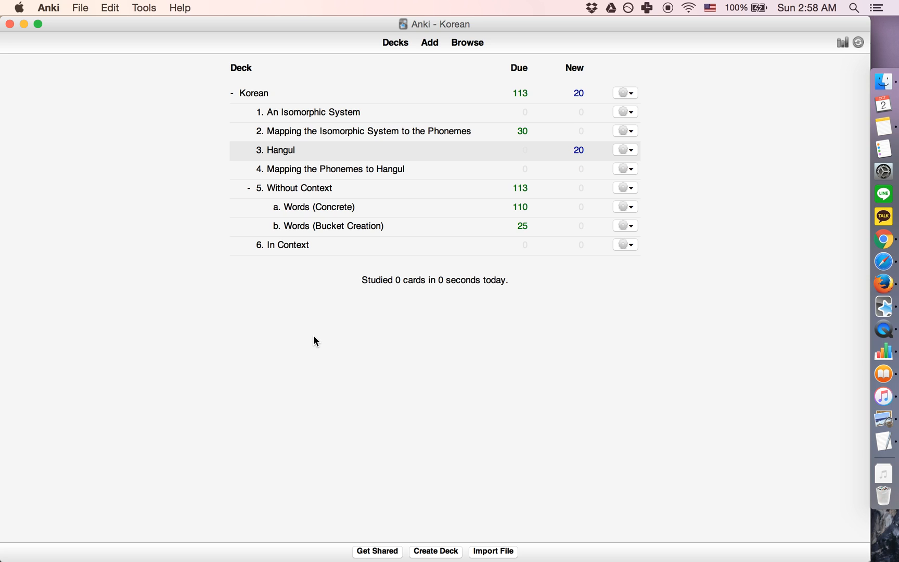
mouse_move(858, 71)
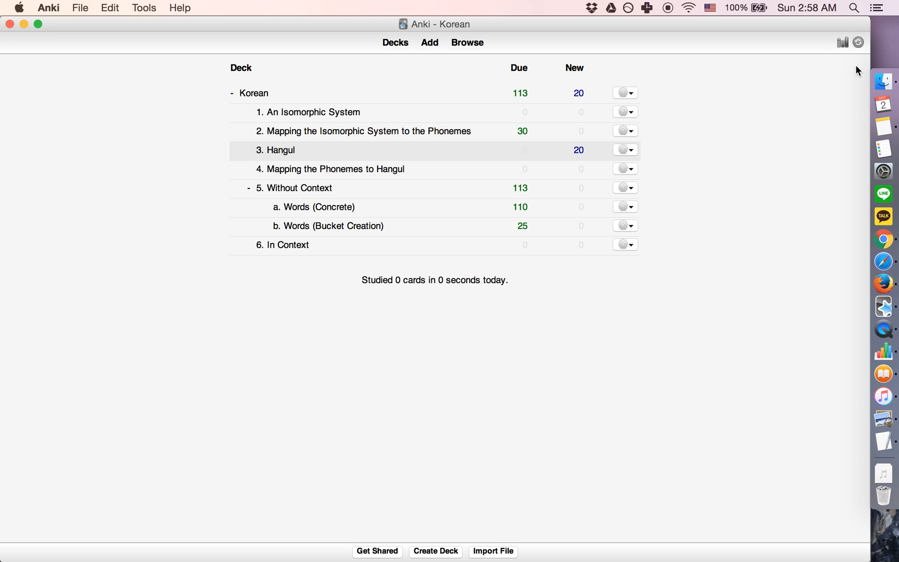
mouse_move(858, 45)
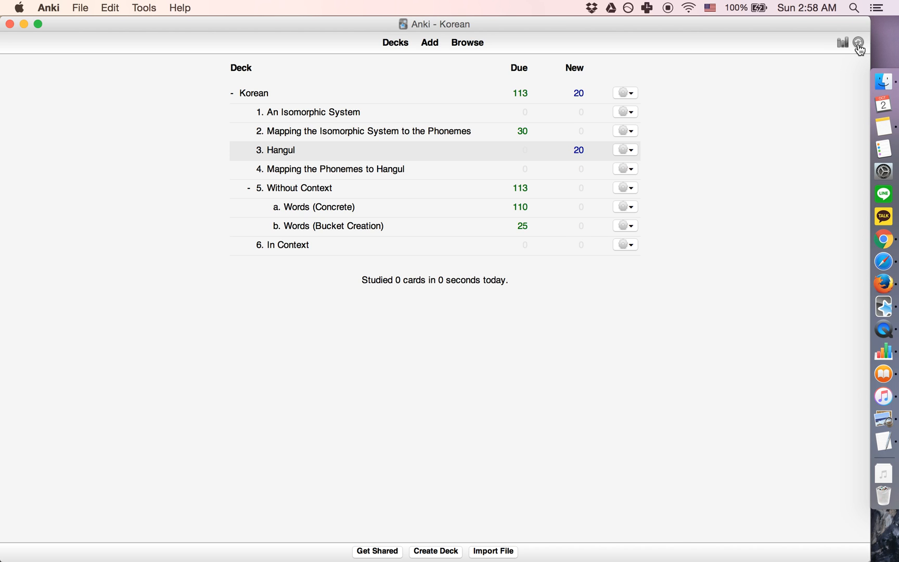
Switch from Firefox's start page back to Anki's Korean deck list via the Dock.
click(859, 43)
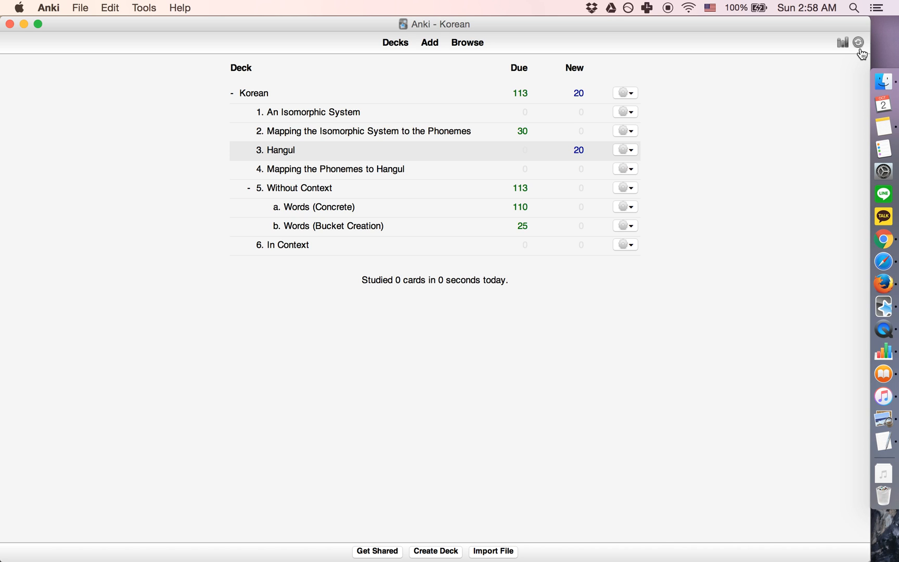
mouse_move(162, 274)
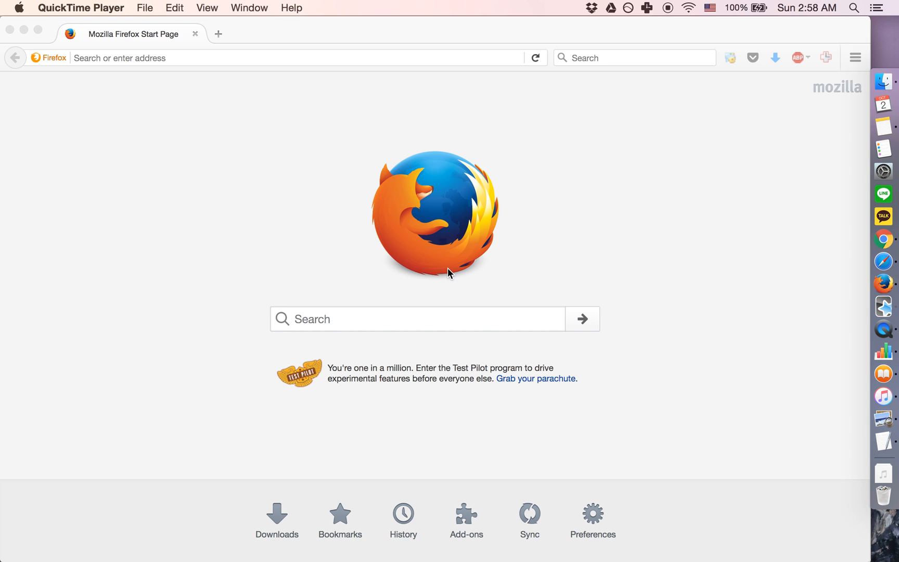
mouse_move(883, 308)
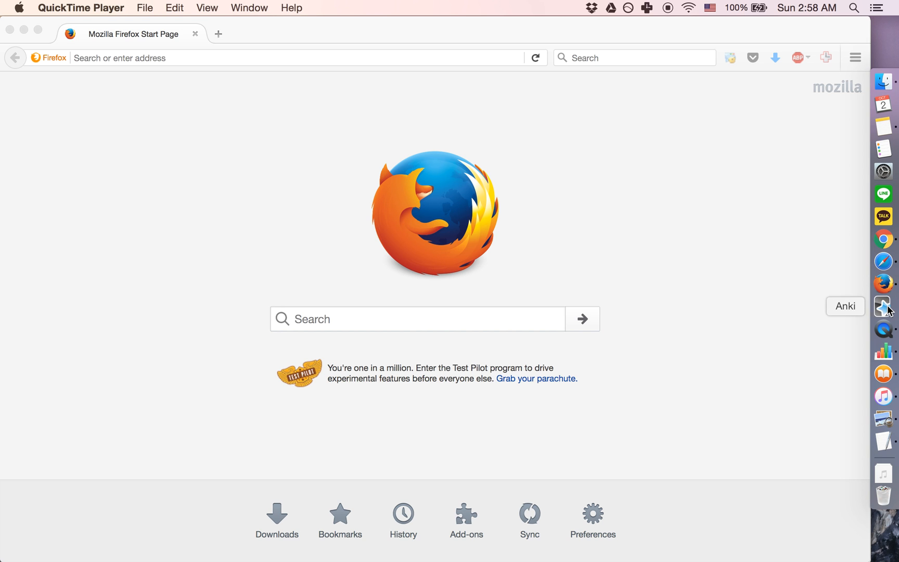
click(882, 305)
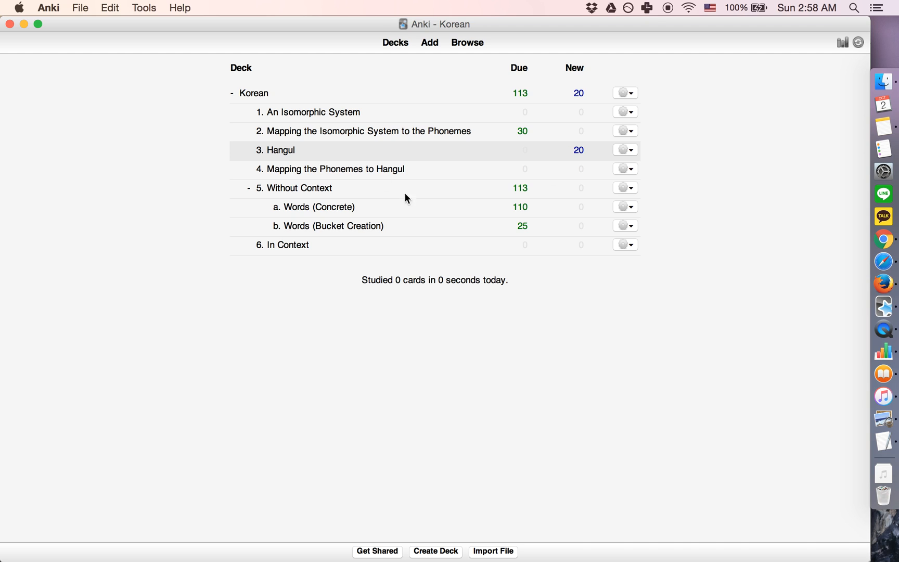
mouse_move(183, 230)
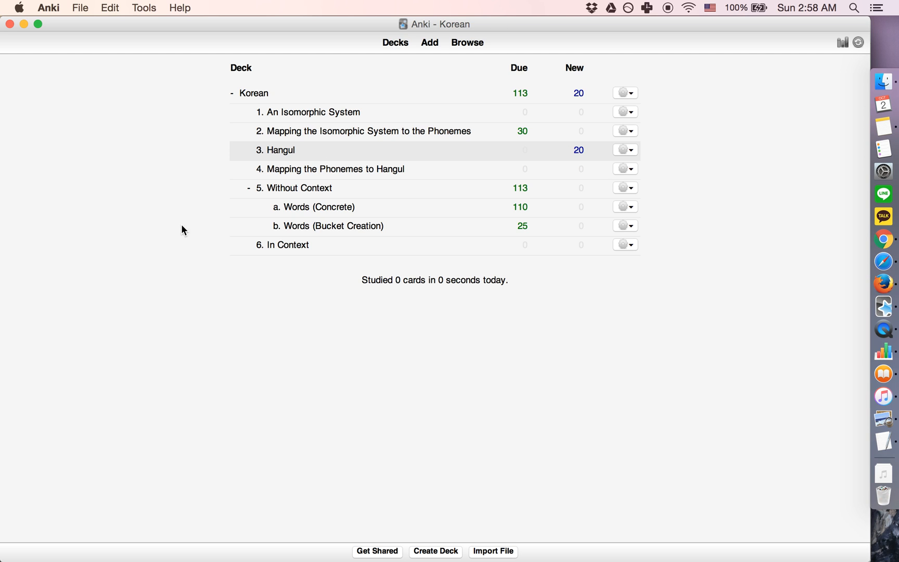
mouse_move(190, 121)
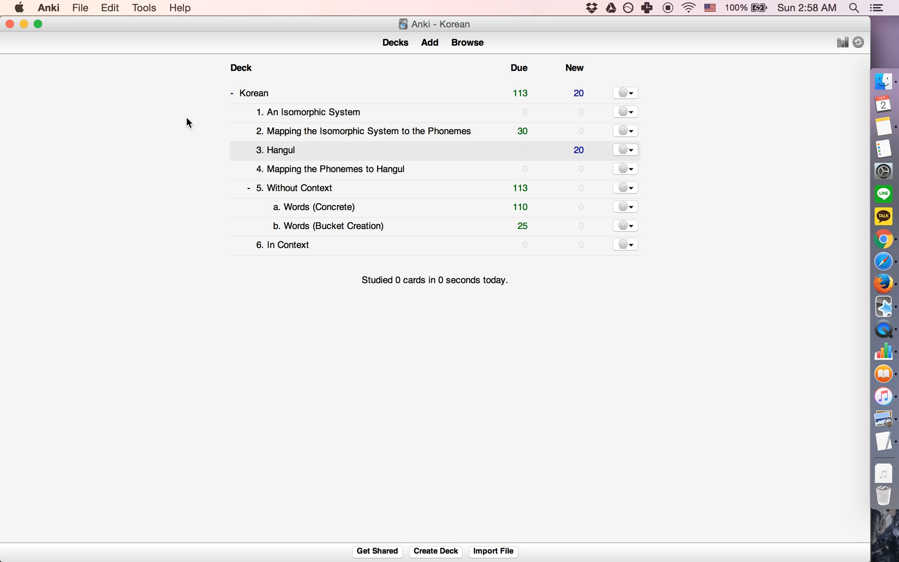
mouse_move(80, 16)
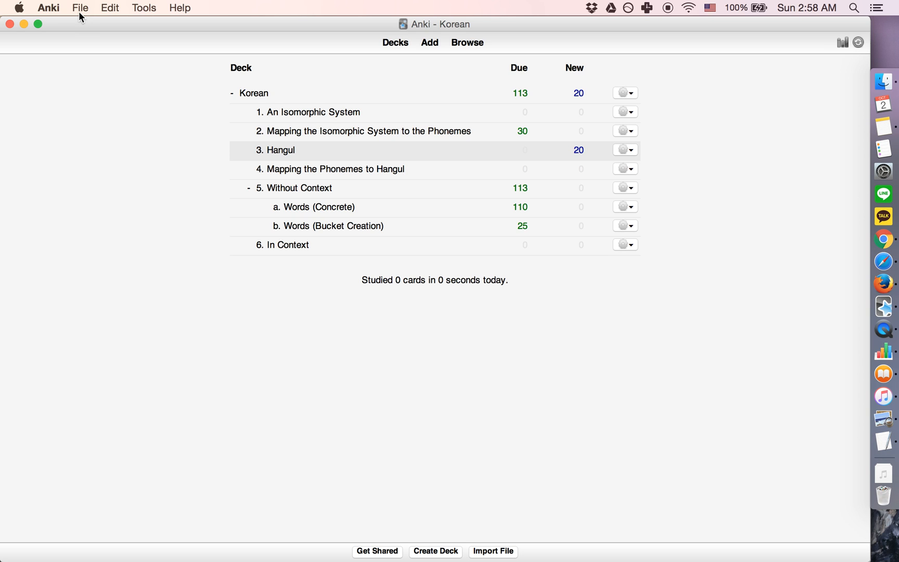
Look through the File menu, then bring up the Anki application menu.
click(80, 8)
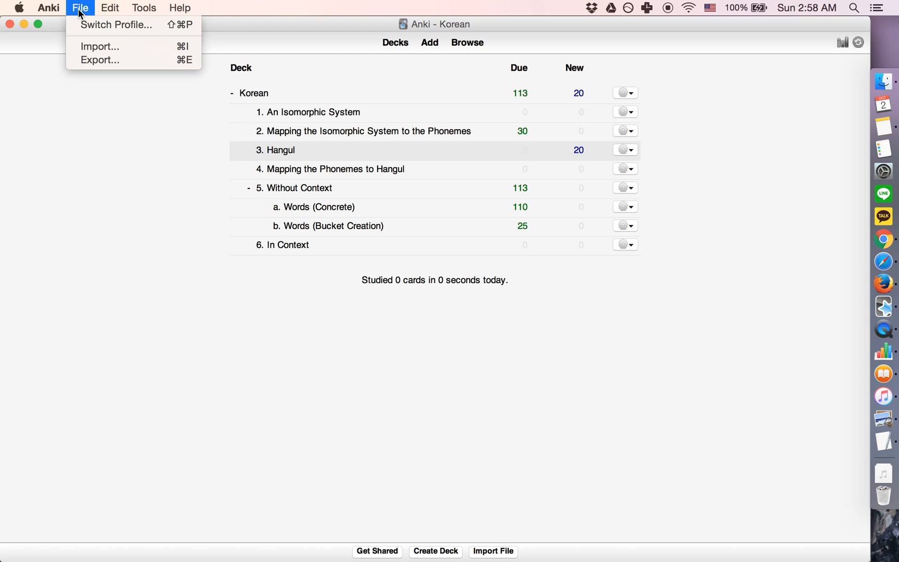
click(48, 7)
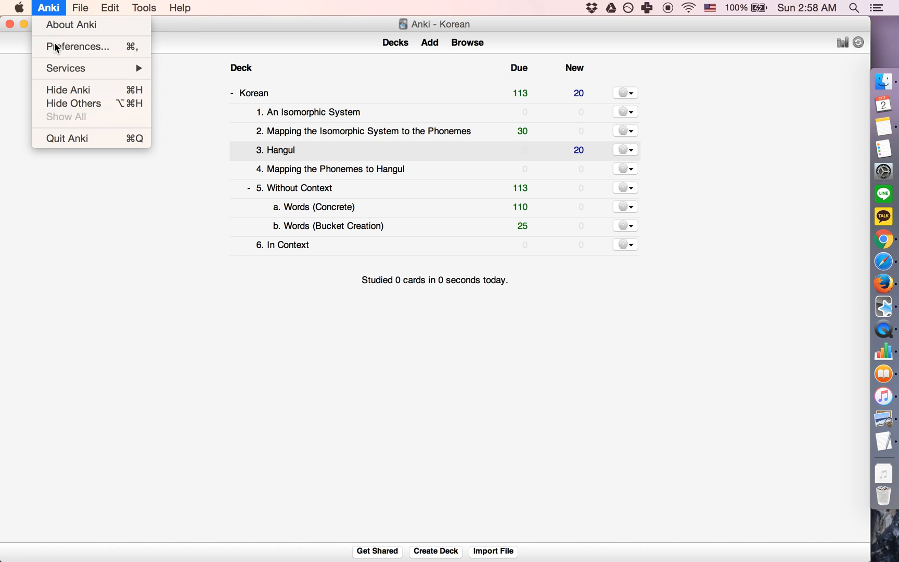
In Preferences > Network, uncheck 'Automatically sync on profile open/close' and close.
click(78, 47)
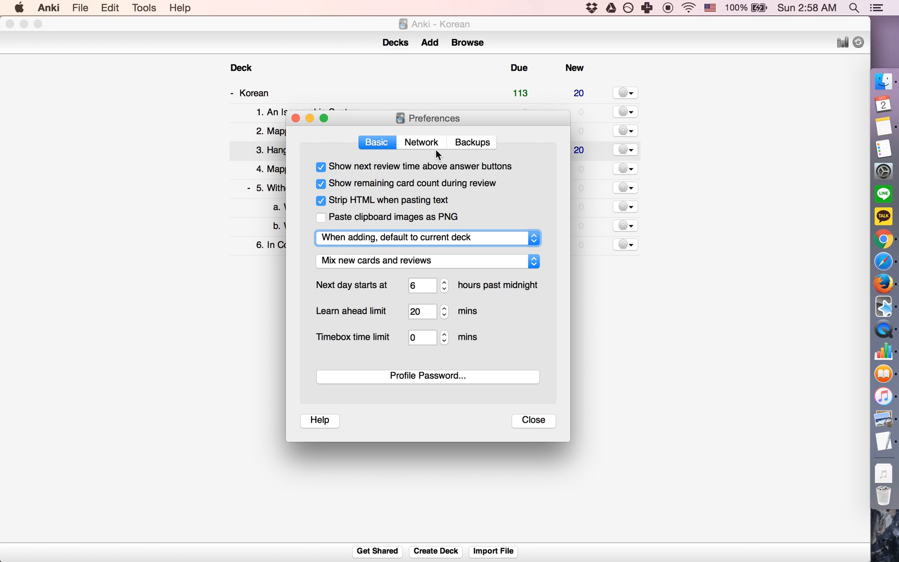
click(420, 142)
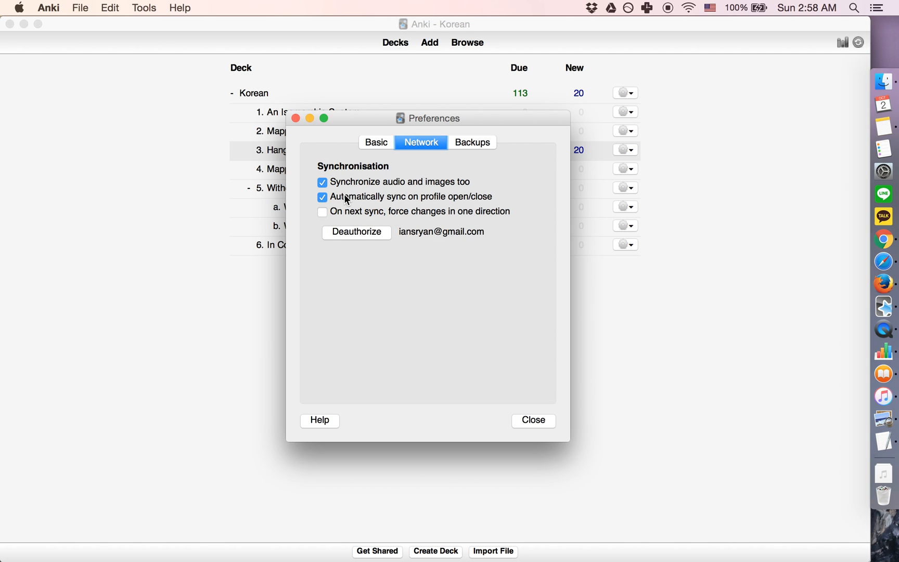
click(322, 196)
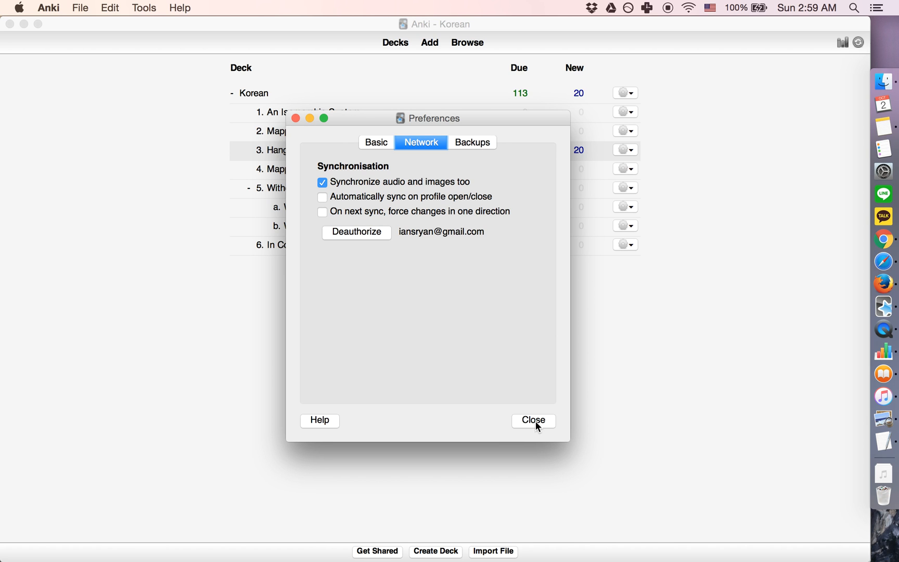
click(532, 420)
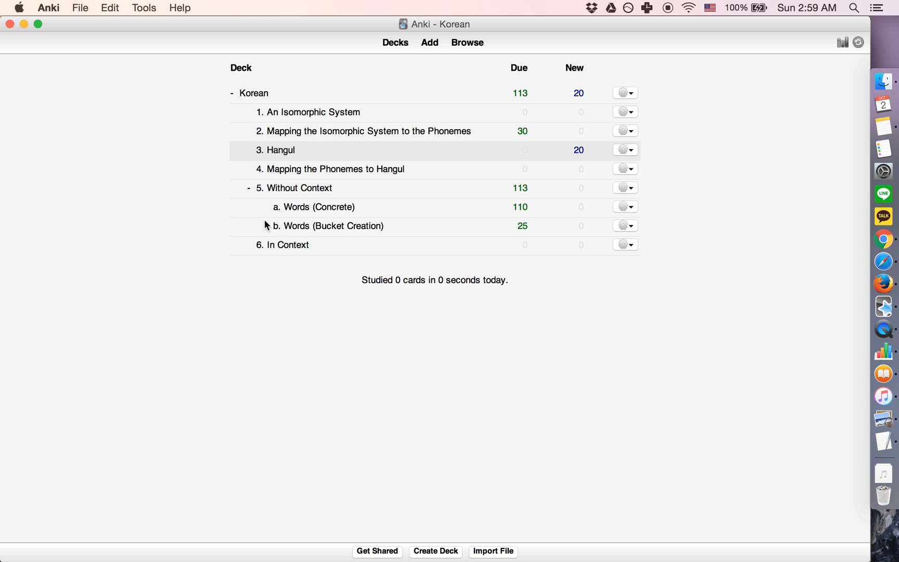
mouse_move(193, 99)
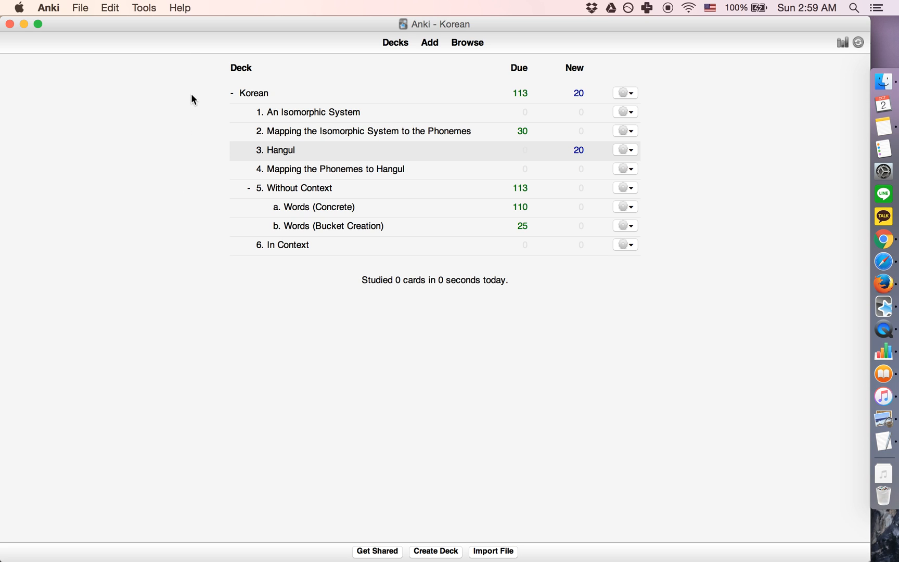
mouse_move(189, 259)
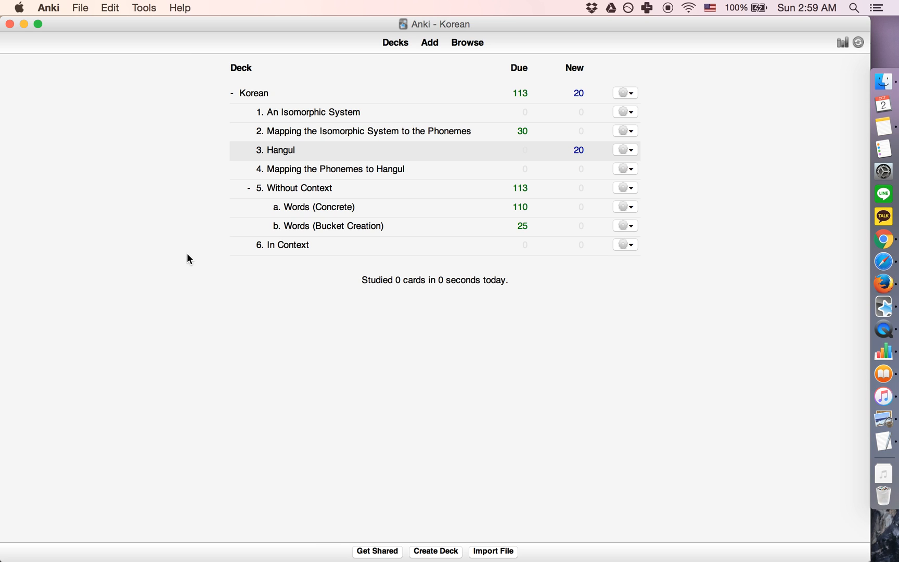
mouse_move(181, 137)
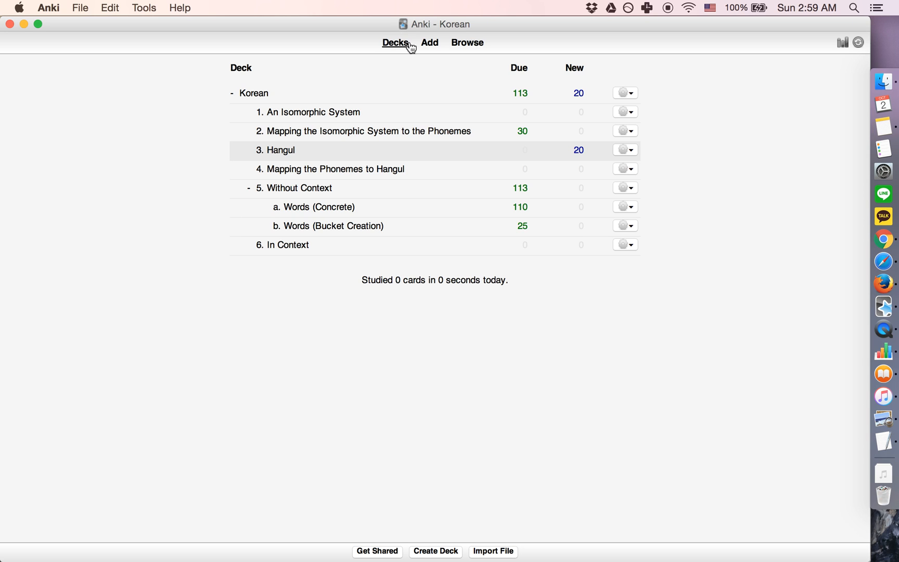
mouse_move(198, 165)
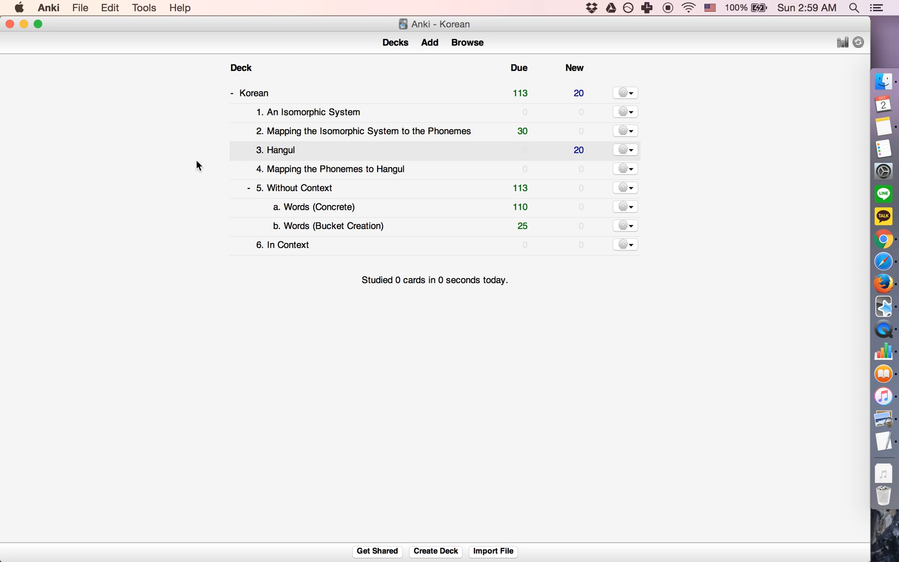
mouse_move(194, 233)
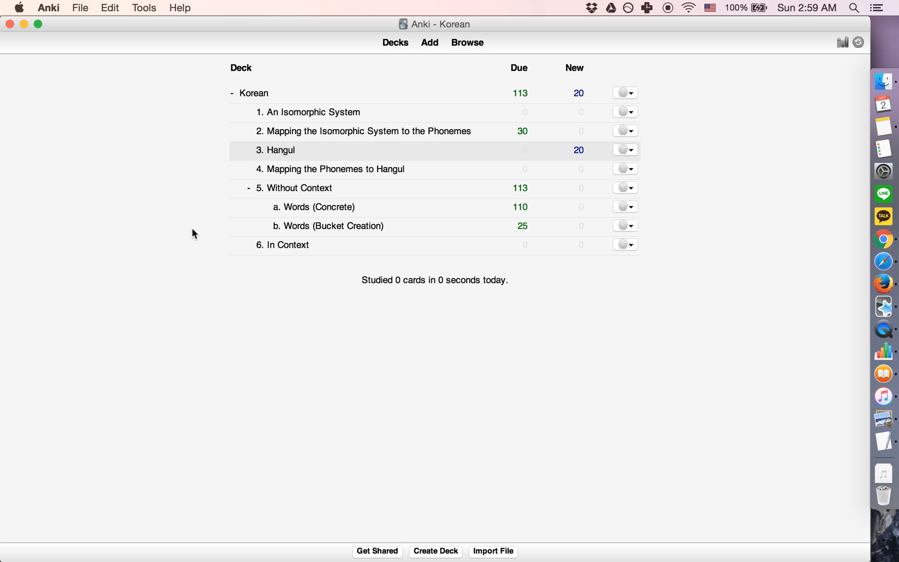
mouse_move(544, 176)
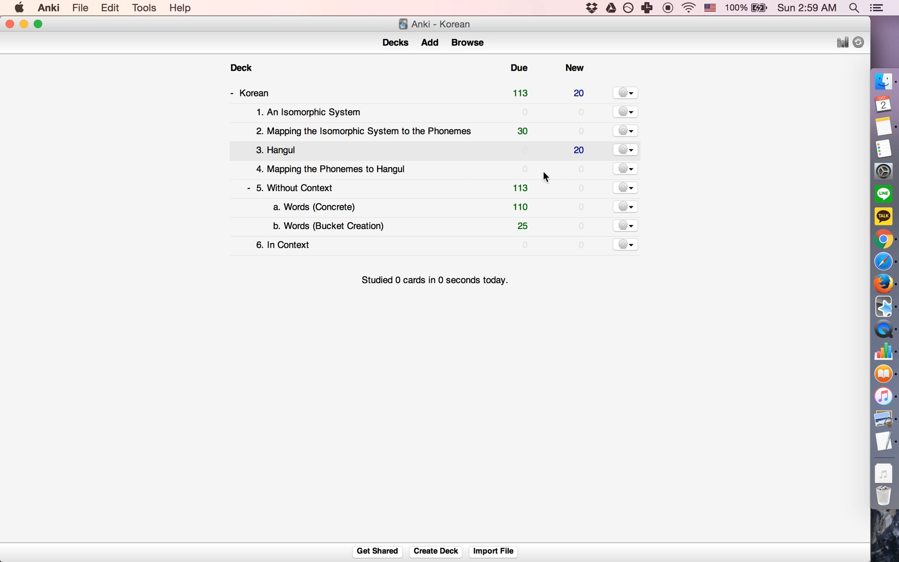
mouse_move(858, 43)
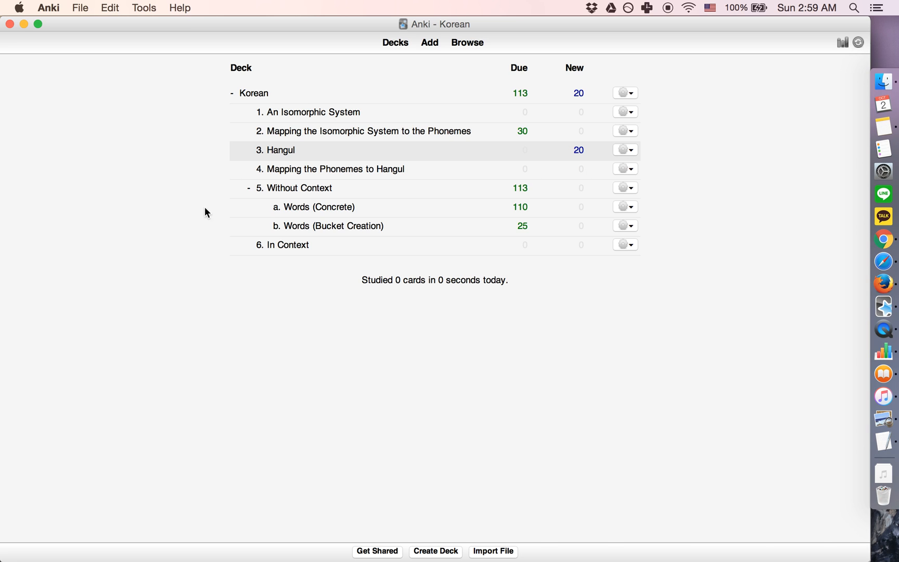
mouse_move(205, 246)
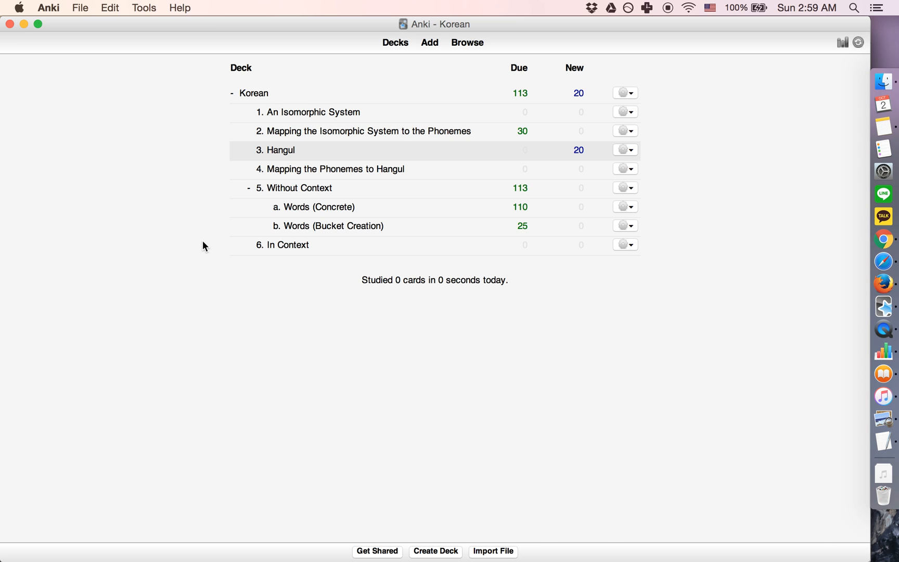